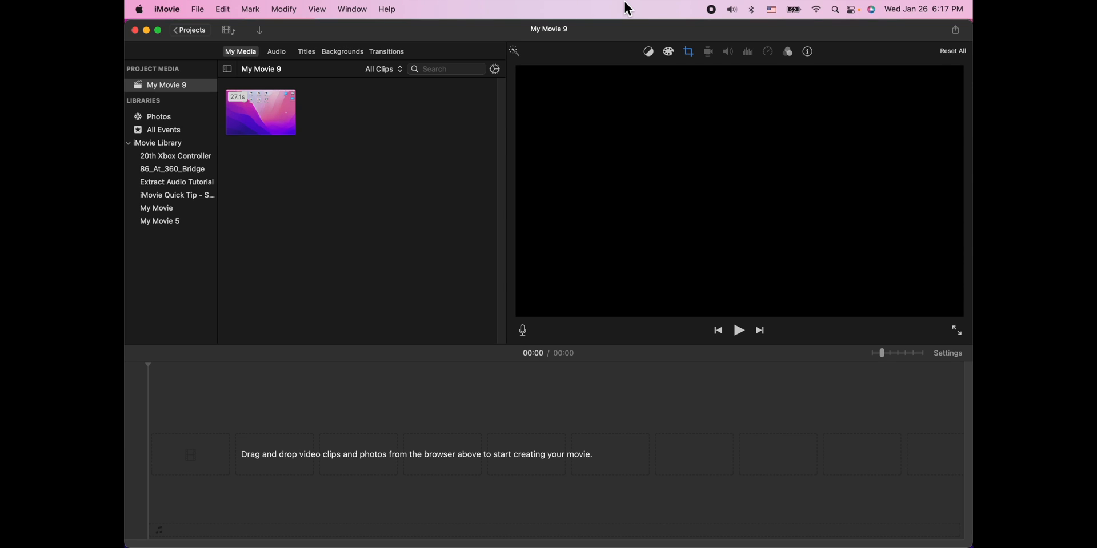
mouse_move(481, 114)
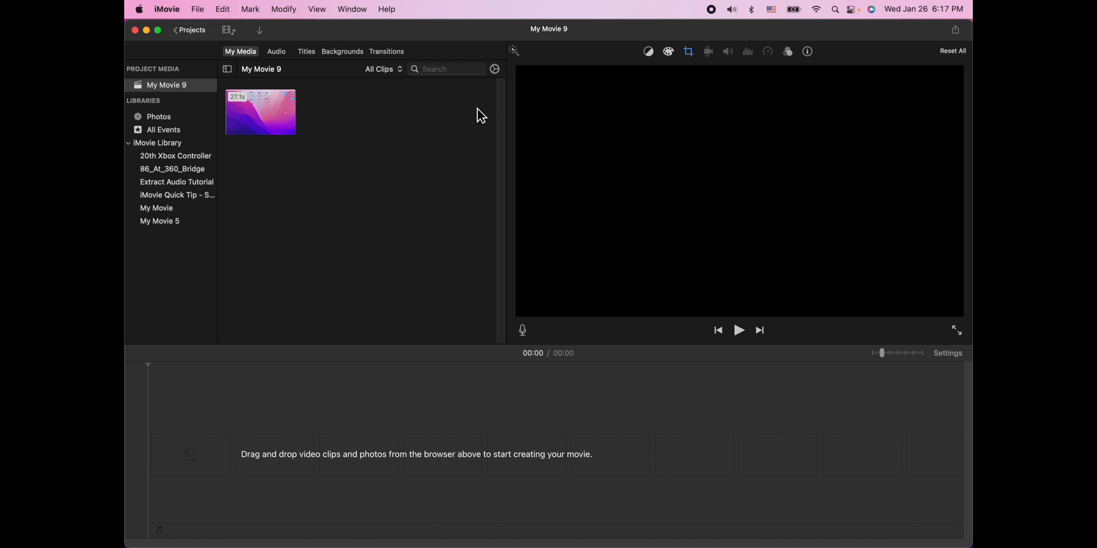
mouse_move(395, 135)
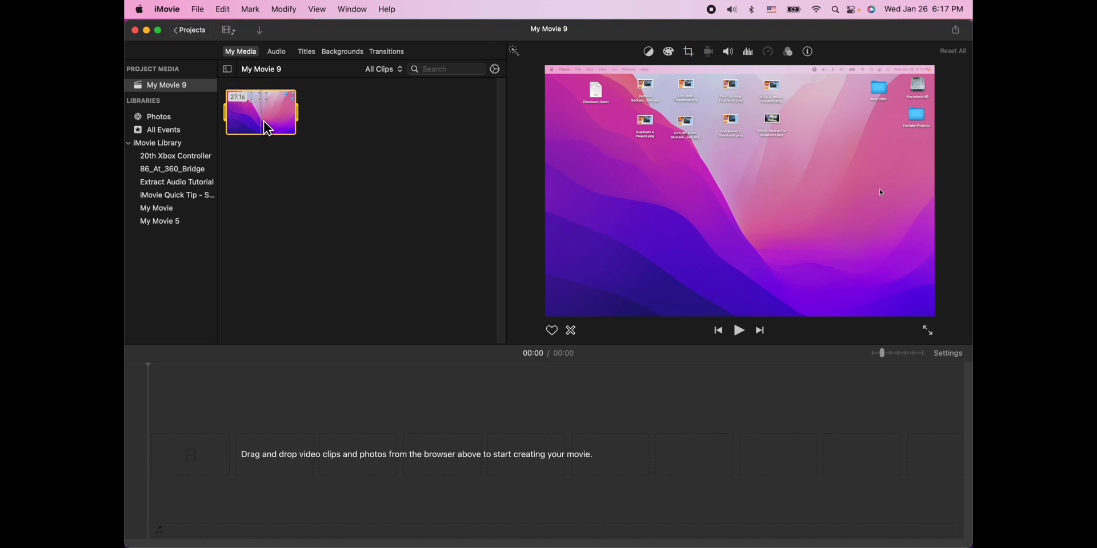
Add the screen-recording clip to the timeline and enlarge timeline clips via the Clip Size slider
left_click_drag(260, 113, 339, 461)
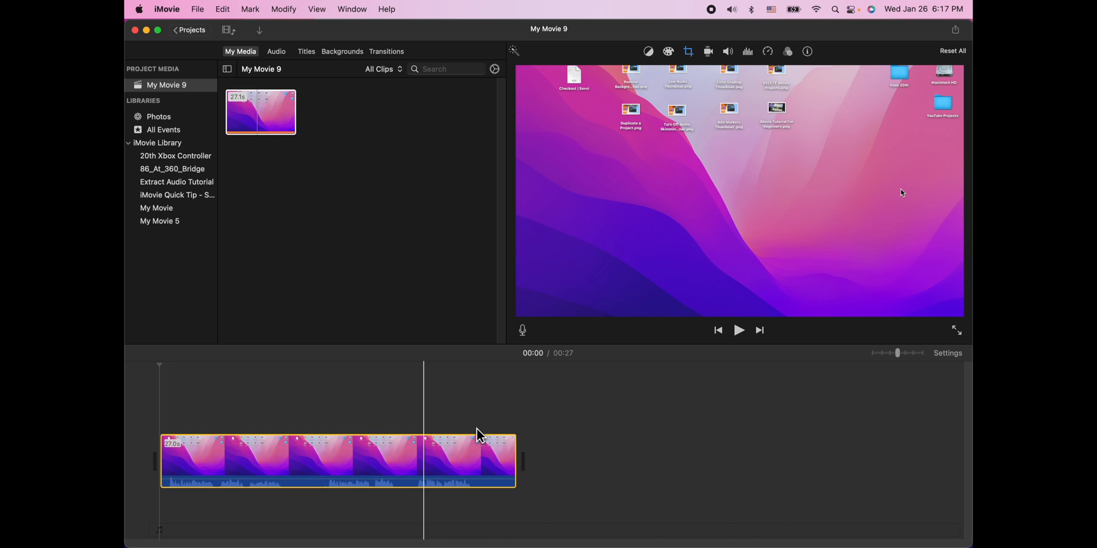
left_click(948, 353)
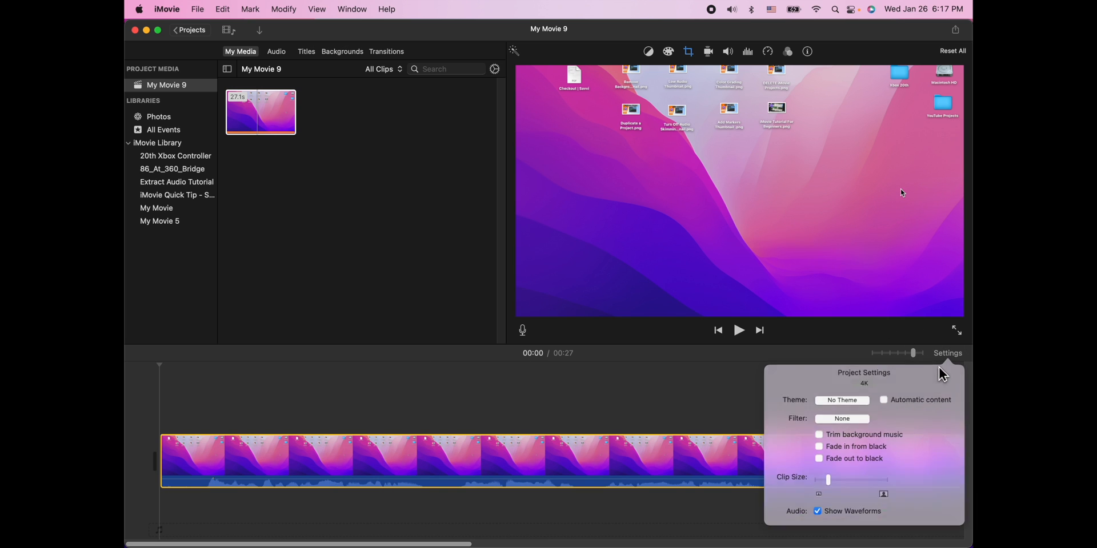
left_click_drag(829, 480, 883, 484)
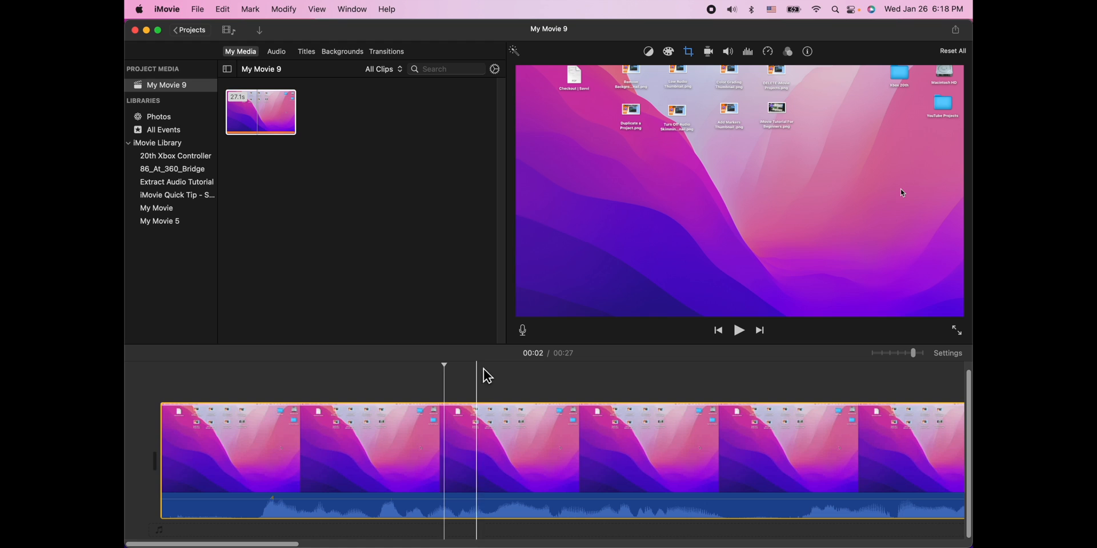
mouse_move(754, 61)
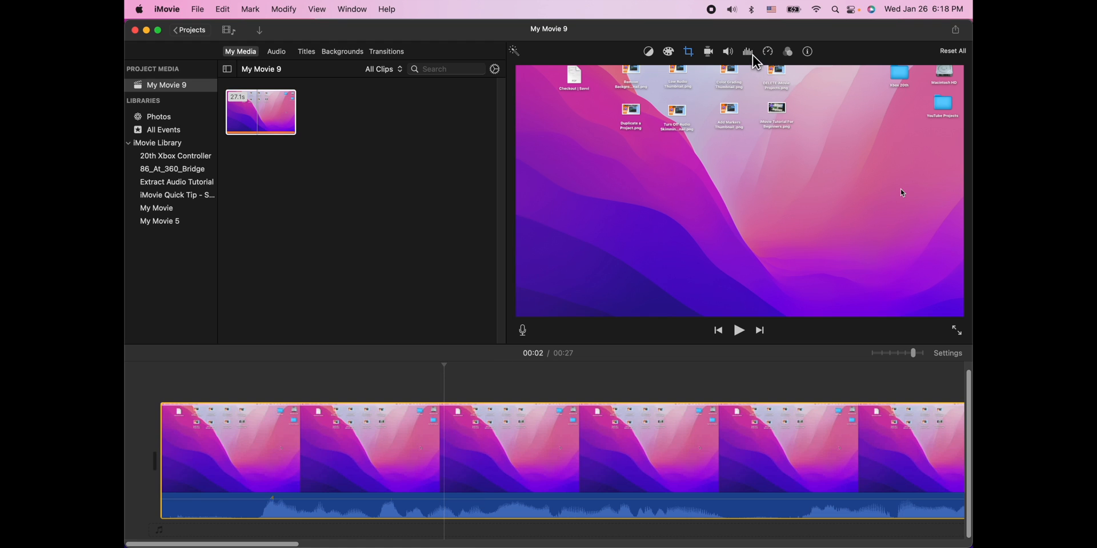
Show the clip's Noise Reduction and Equalizer controls above the viewer
left_click(747, 52)
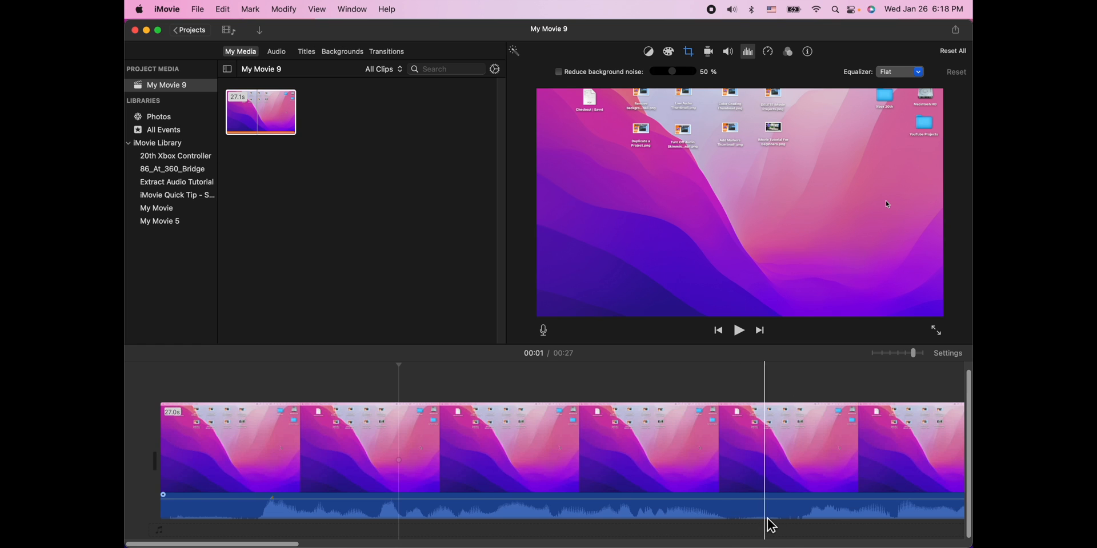
left_click(758, 451)
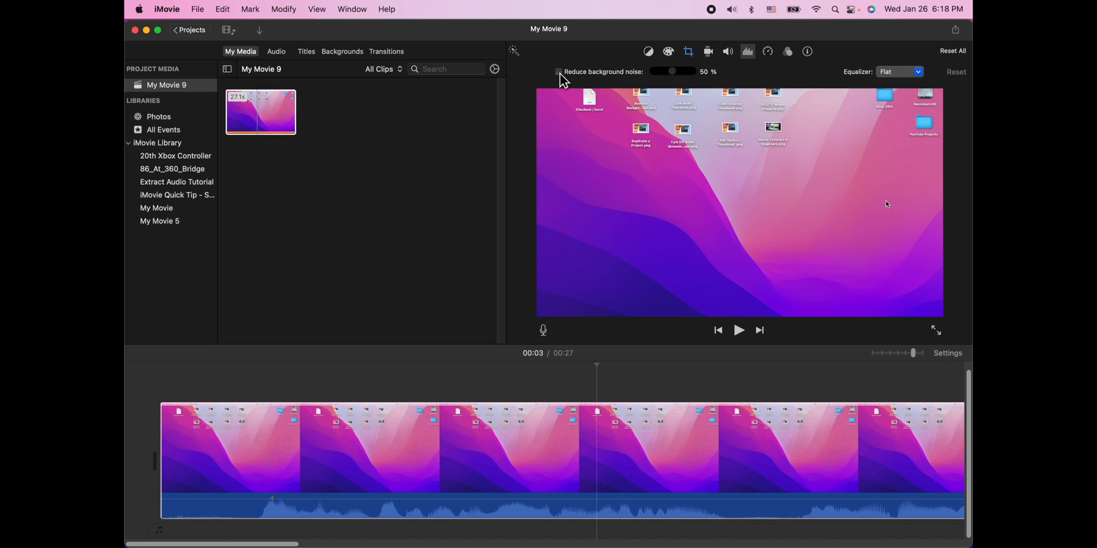
Enable Reduce background noise and push its strength up to 100%
left_click(558, 71)
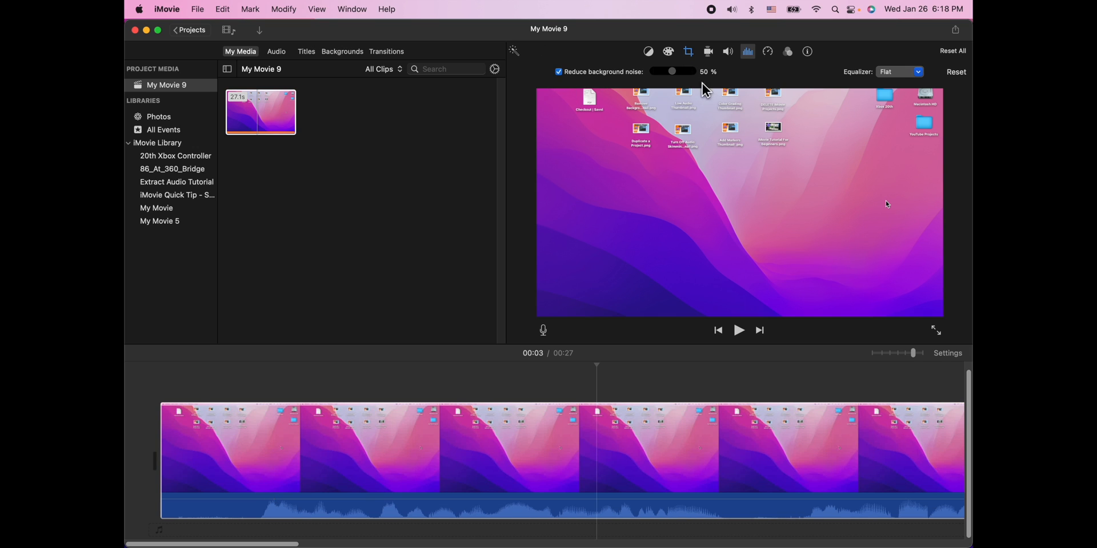
mouse_move(601, 80)
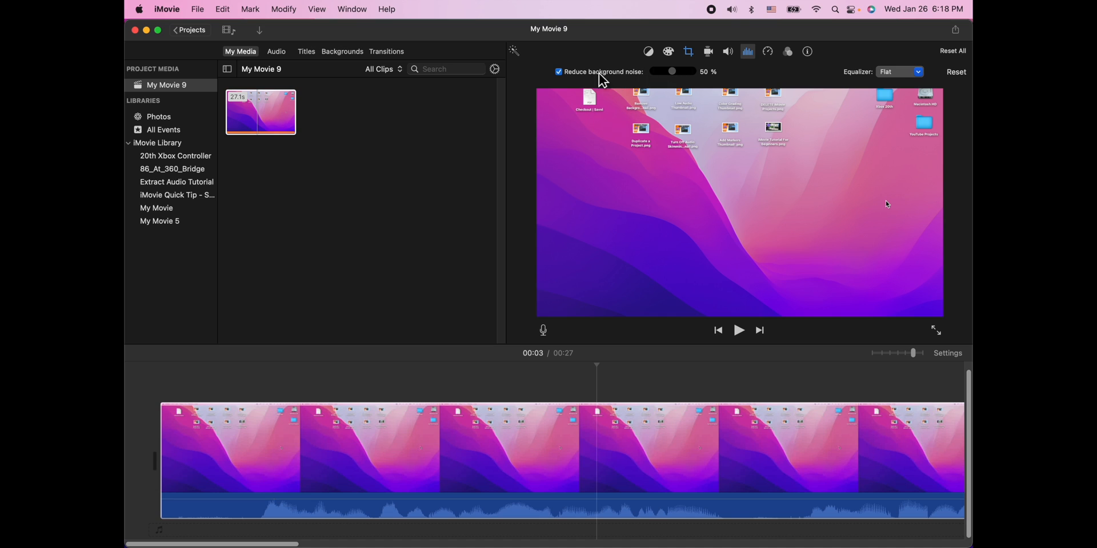
mouse_move(672, 106)
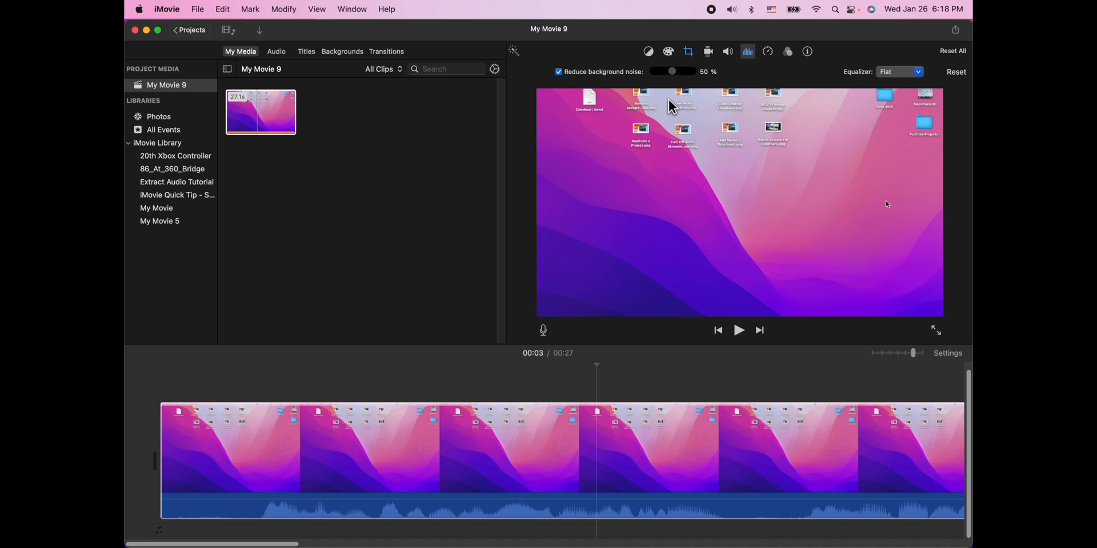
mouse_move(656, 10)
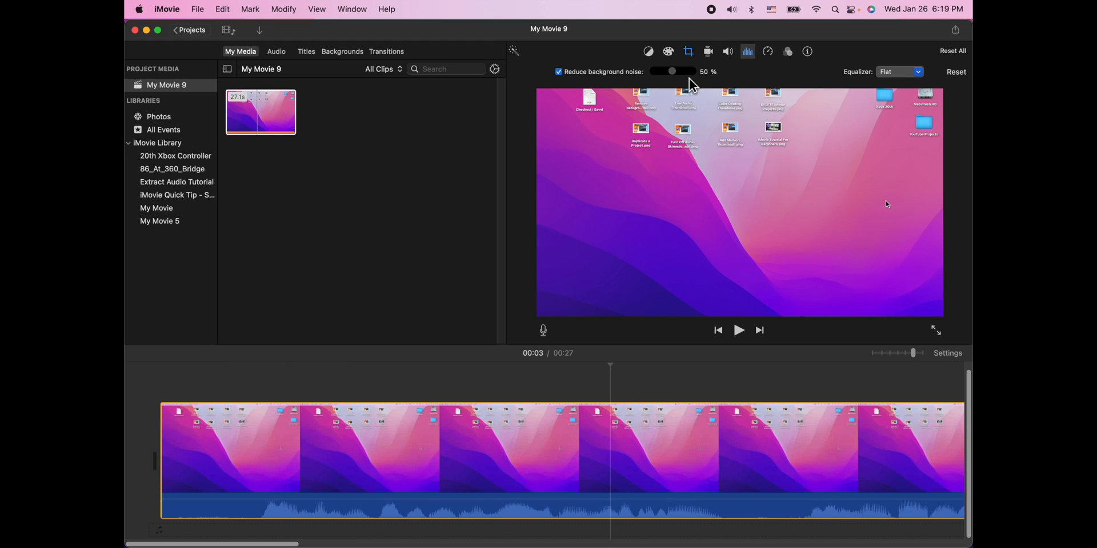
left_click_drag(672, 71, 679, 71)
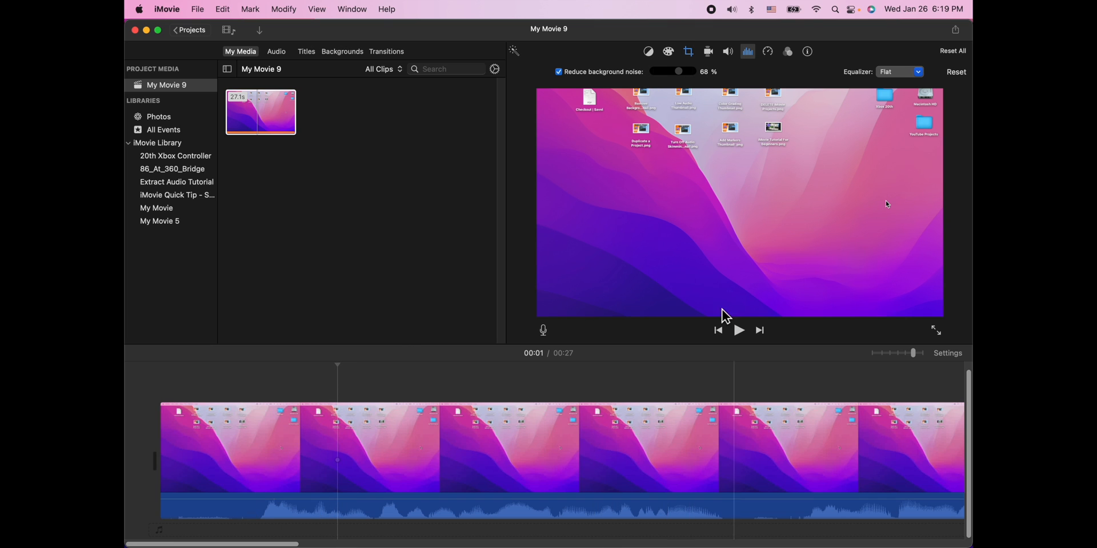
left_click_drag(677, 71, 692, 71)
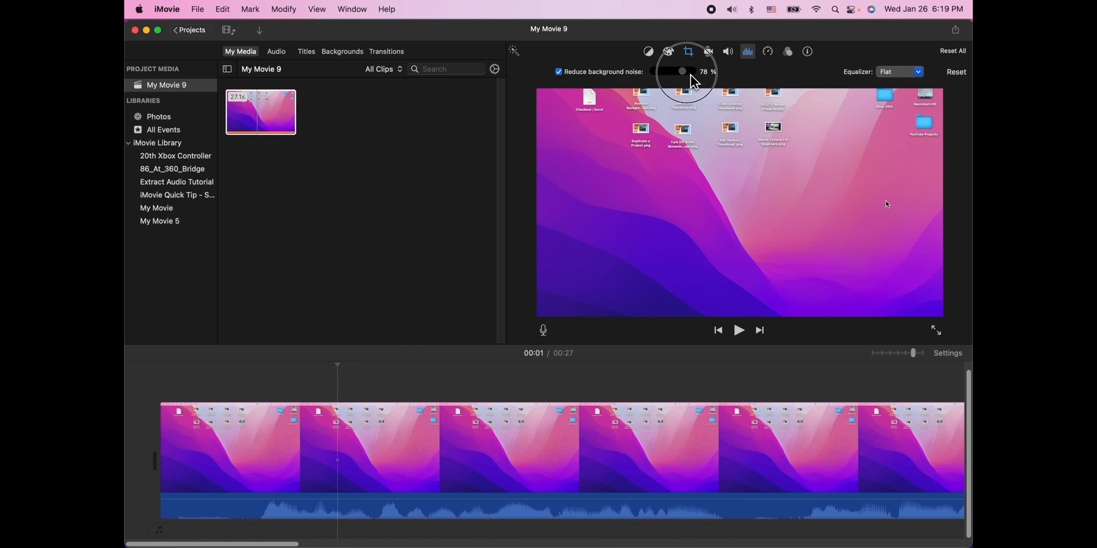
left_click_drag(682, 70, 691, 71)
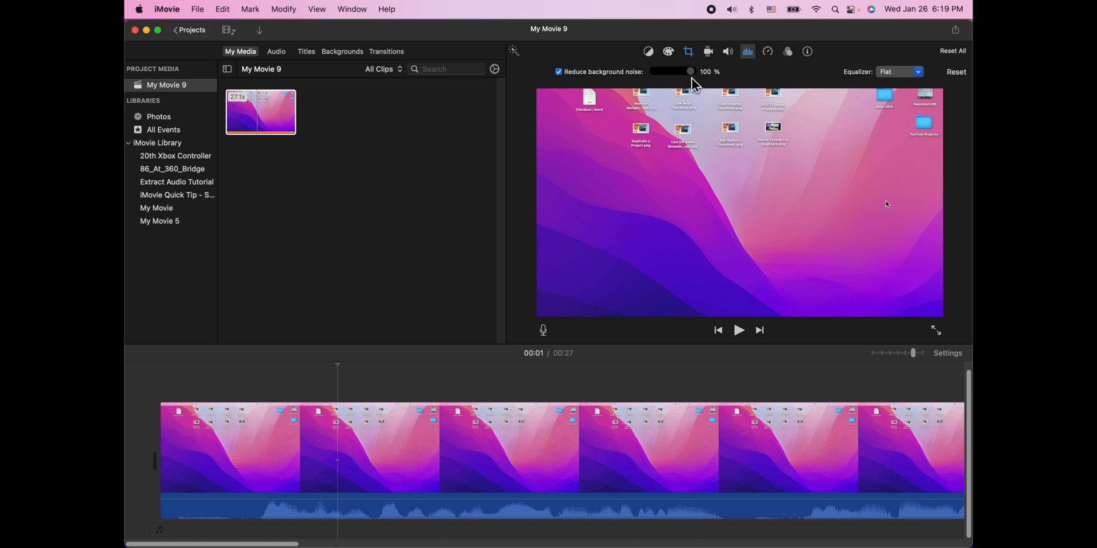
Bring the noise reduction strength back down to 50%
left_click_drag(688, 71, 650, 71)
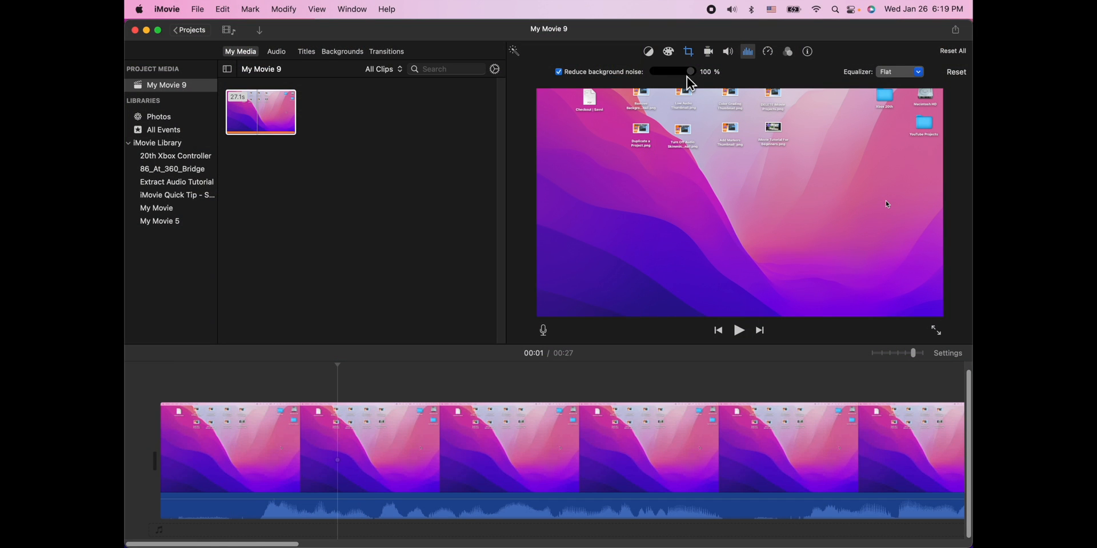
left_click_drag(691, 71, 674, 71)
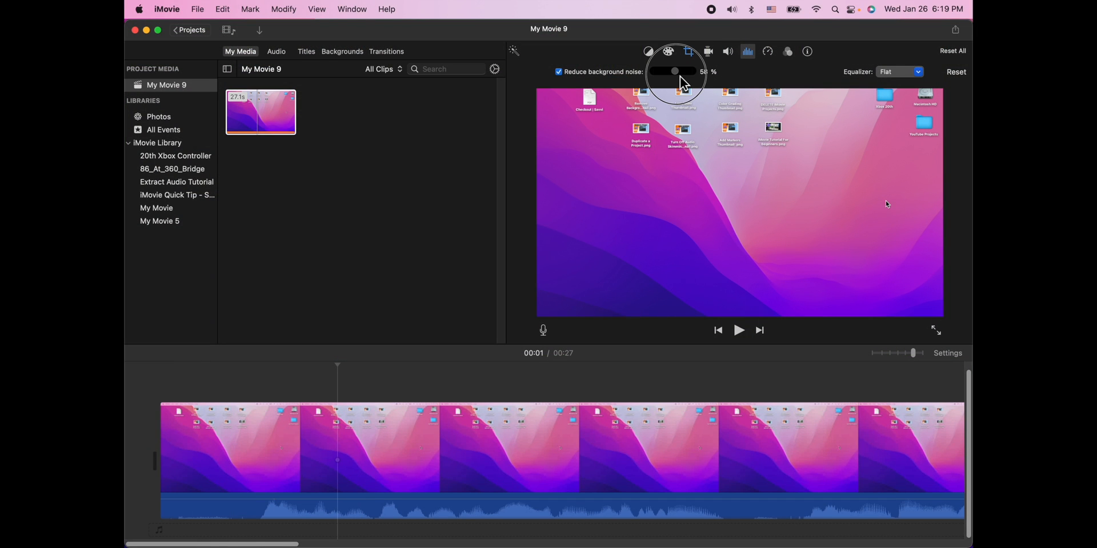
left_click_drag(674, 71, 670, 70)
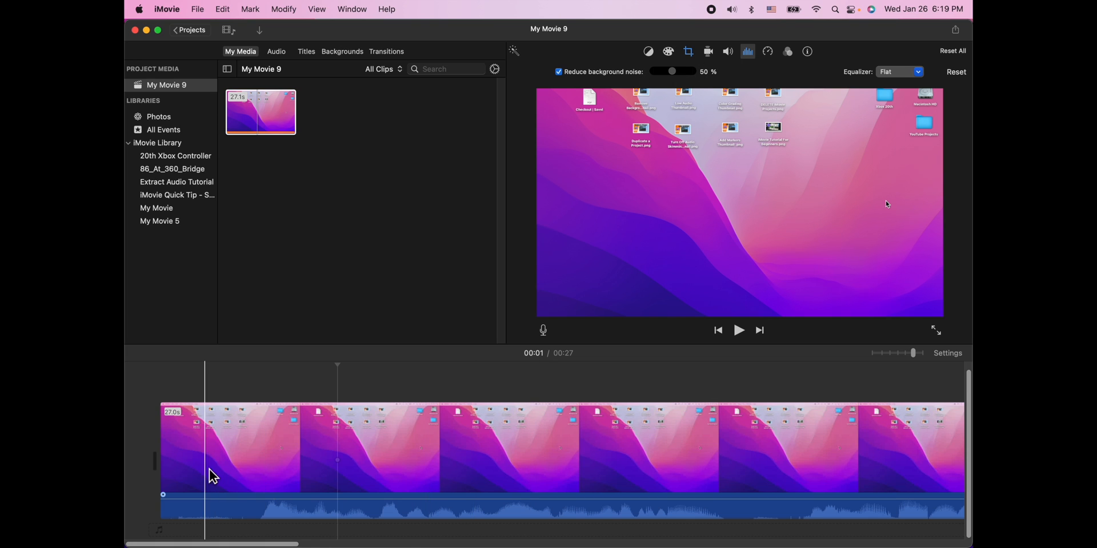
Select the clip and set its equalizer preset to Music Enhance
left_click(360, 477)
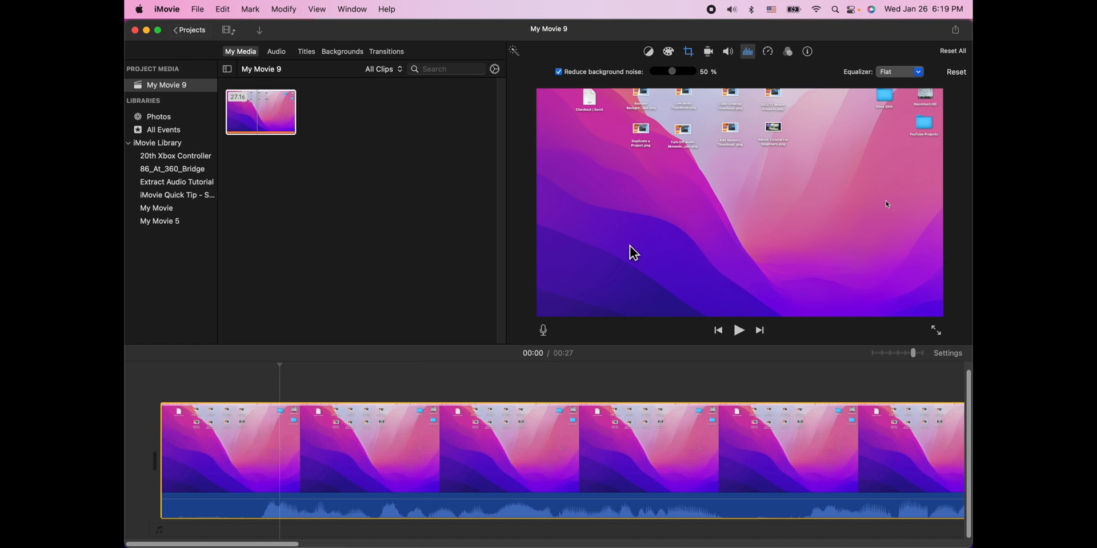
mouse_move(903, 75)
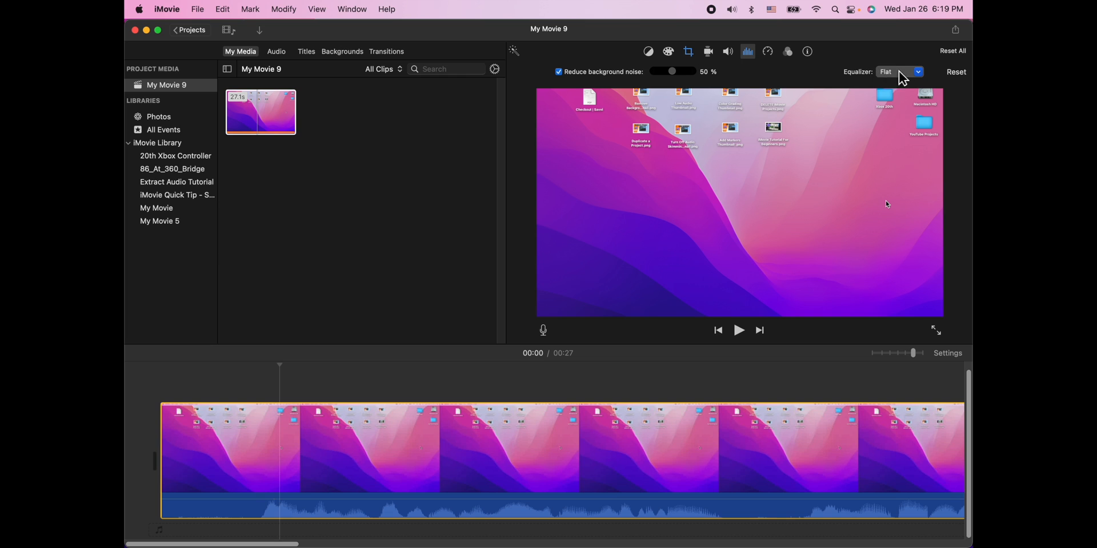
left_click(899, 71)
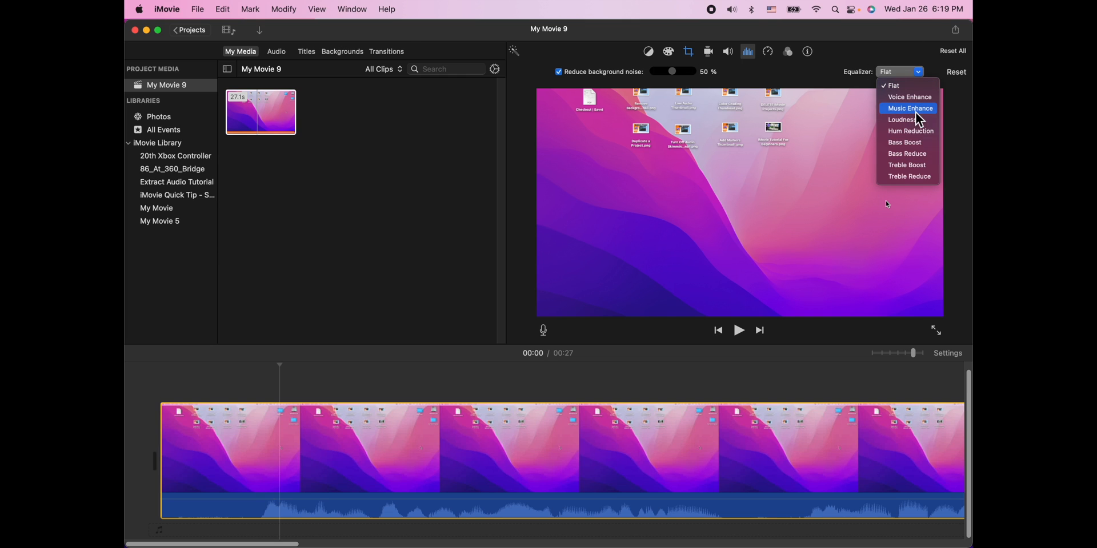
left_click(910, 109)
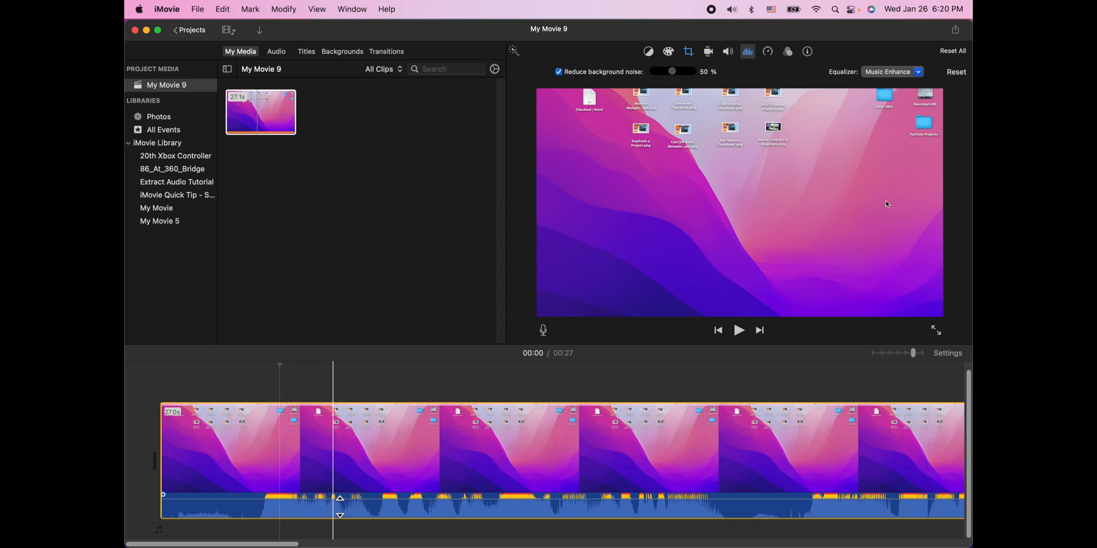
Drag the clip's volume line down to about 25% and raise noise reduction to 65%
left_click_drag(339, 497, 339, 504)
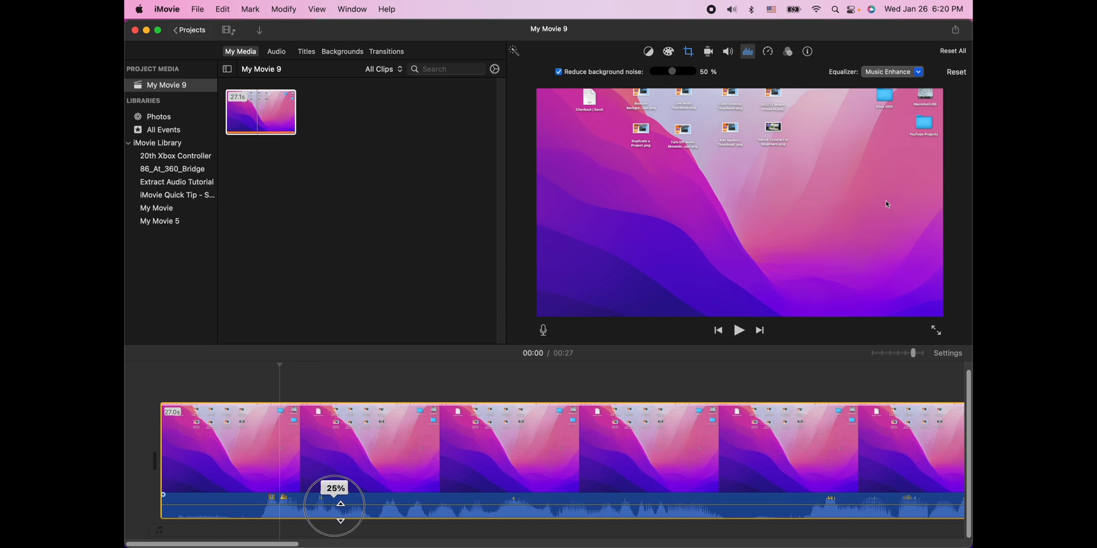
left_click_drag(334, 504, 335, 501)
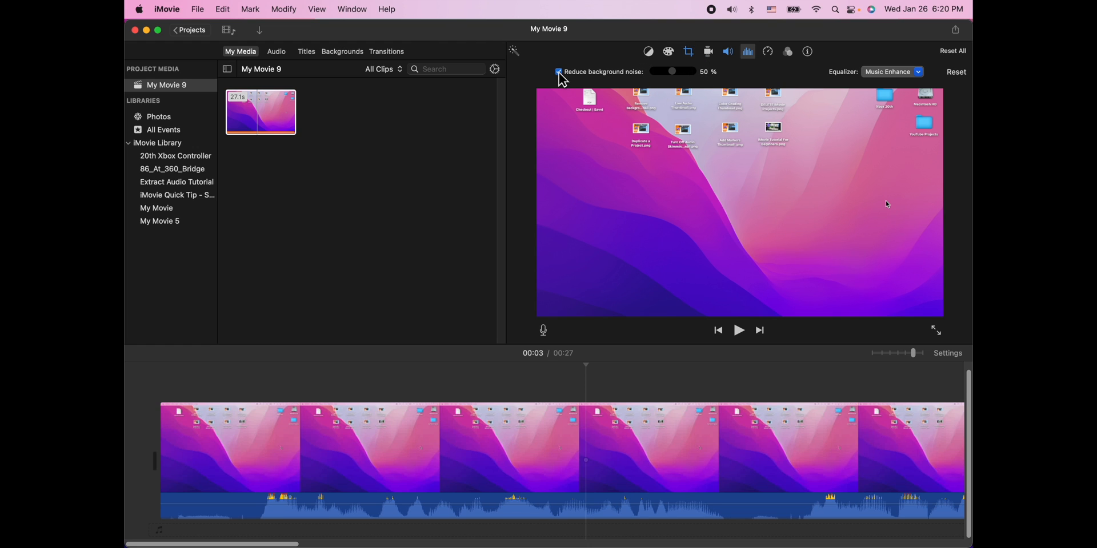
left_click_drag(672, 71, 679, 71)
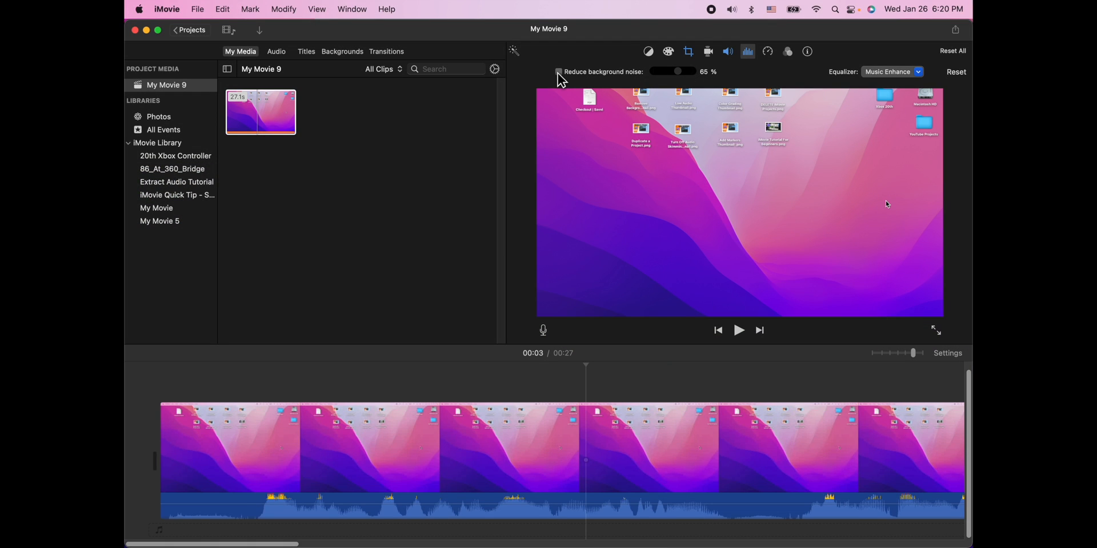
Toggle the Reduce background noise checkbox in the audio adjustments bar
left_click(559, 71)
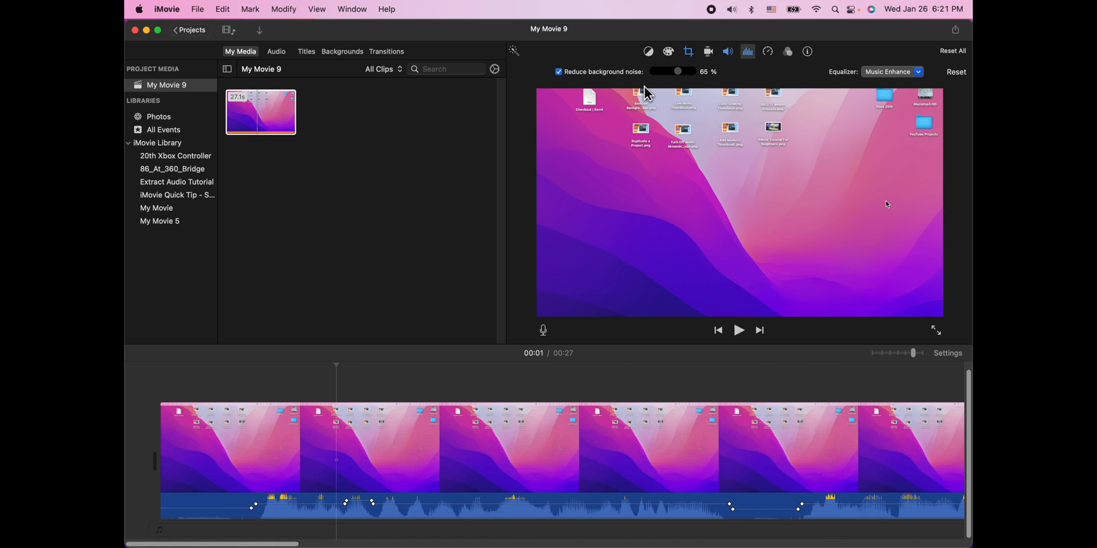
mouse_move(642, 89)
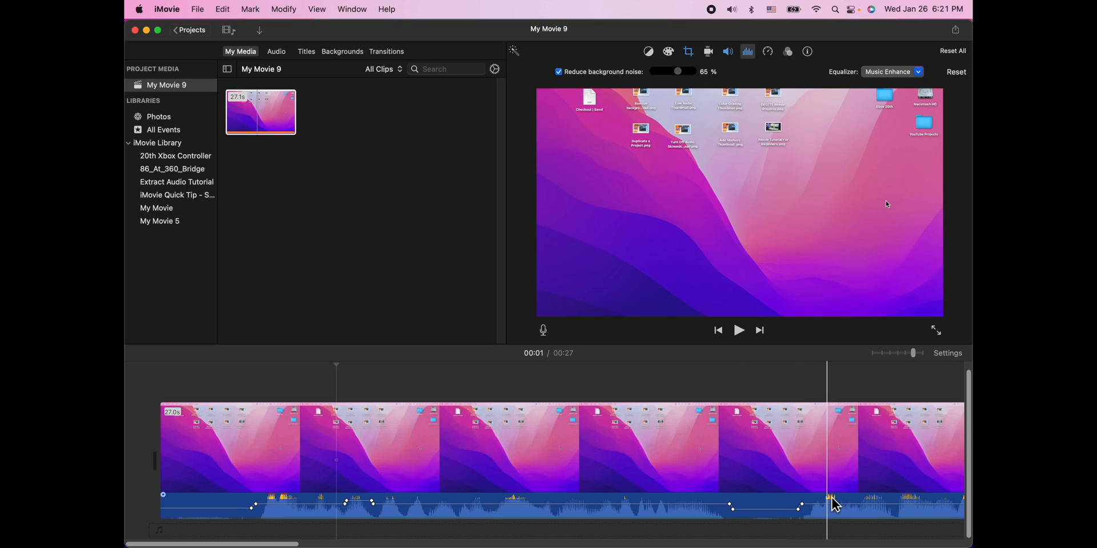
mouse_move(832, 500)
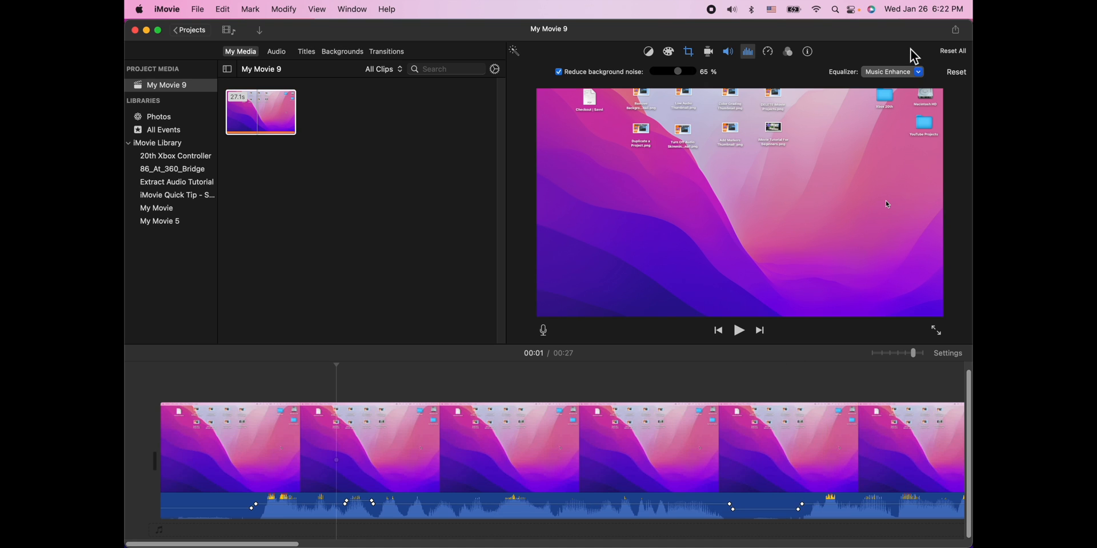
left_click(917, 71)
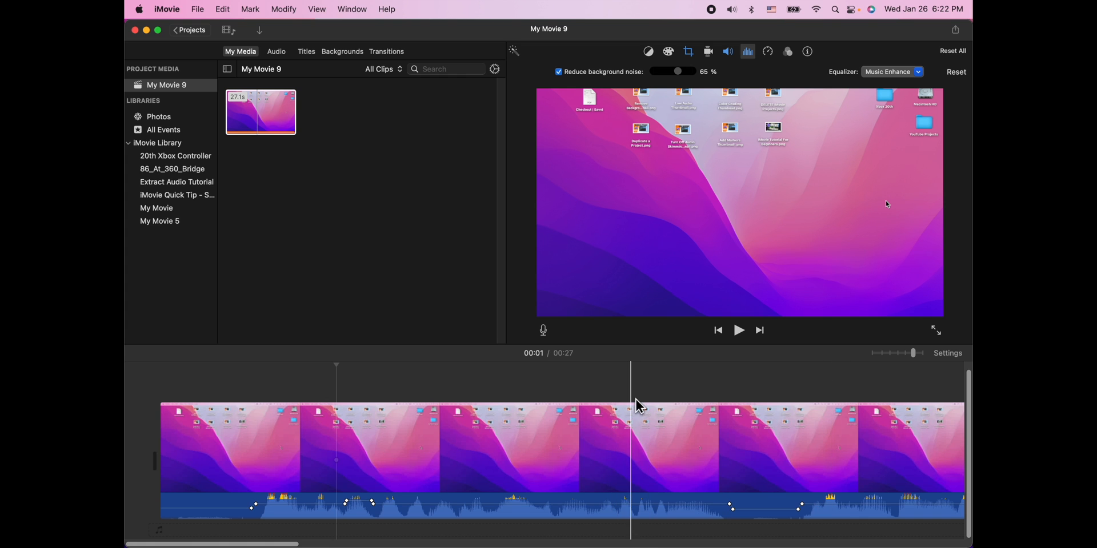
mouse_move(633, 390)
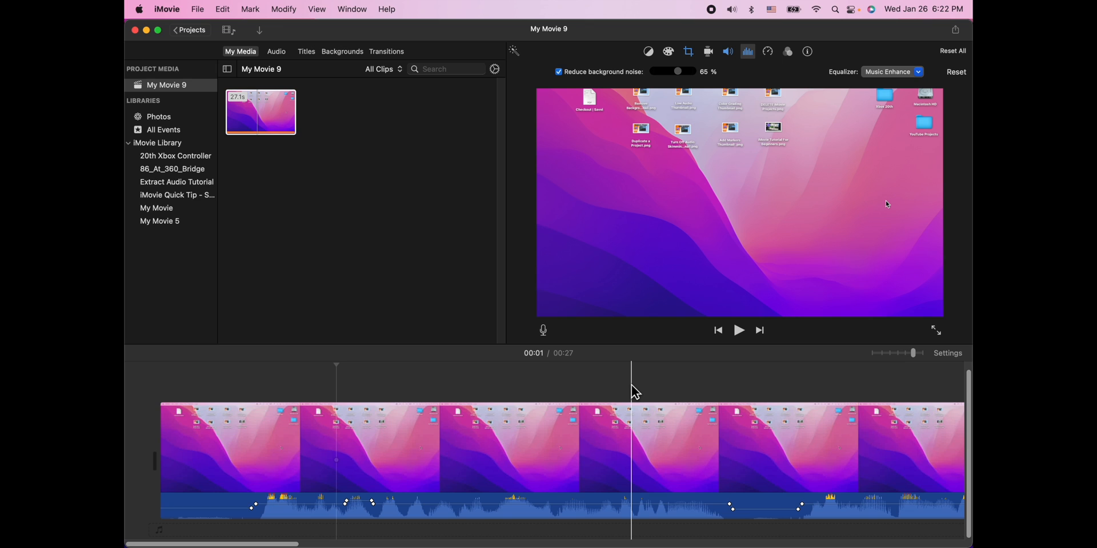